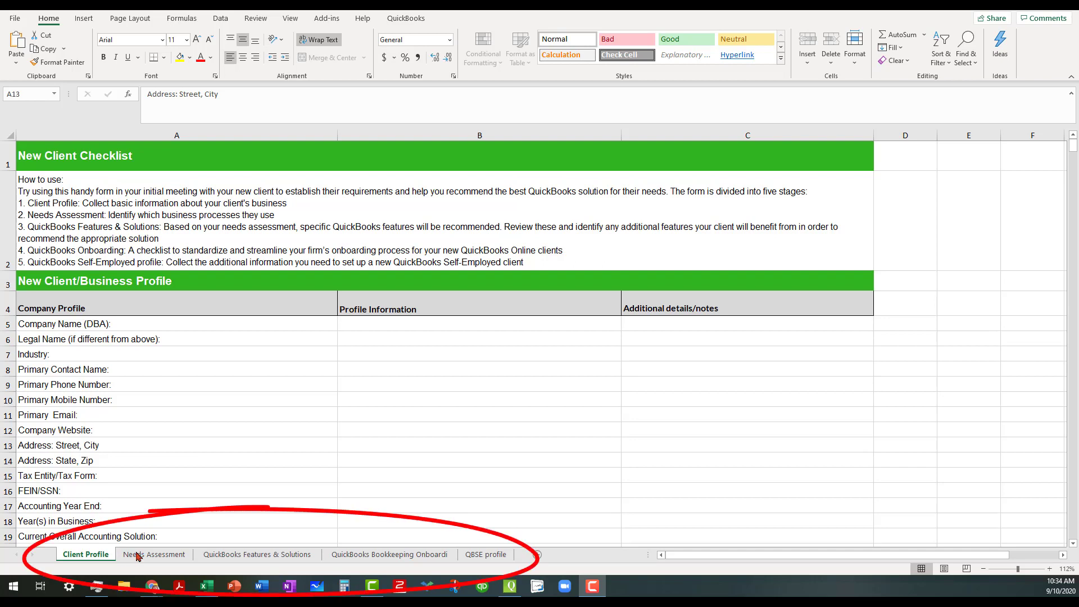
{"action": "mouse_move", "coordinate": [122, 563]}
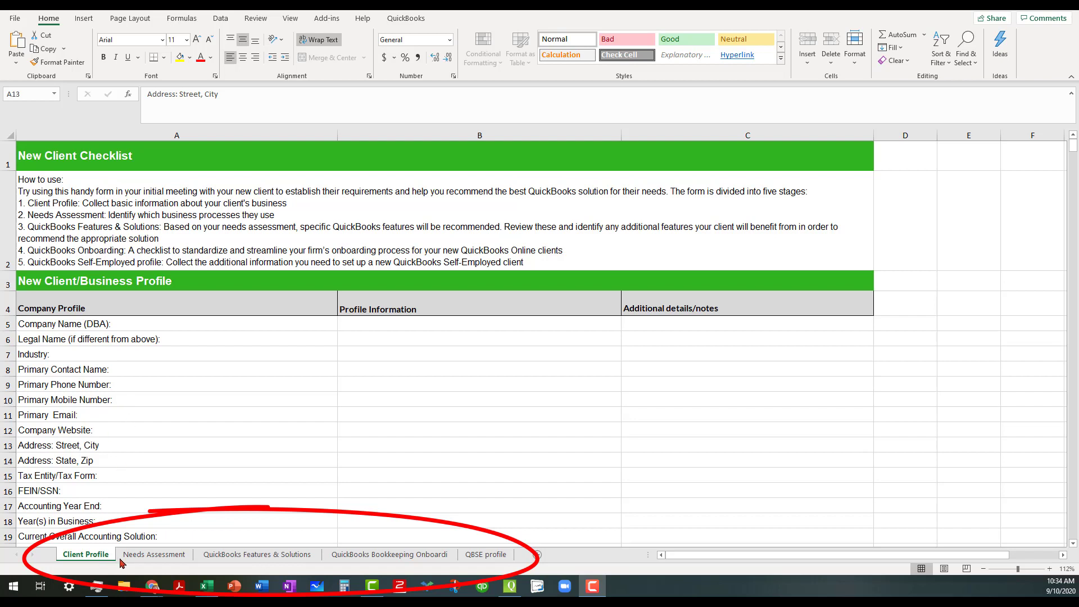
{"action": "mouse_move", "coordinate": [229, 184]}
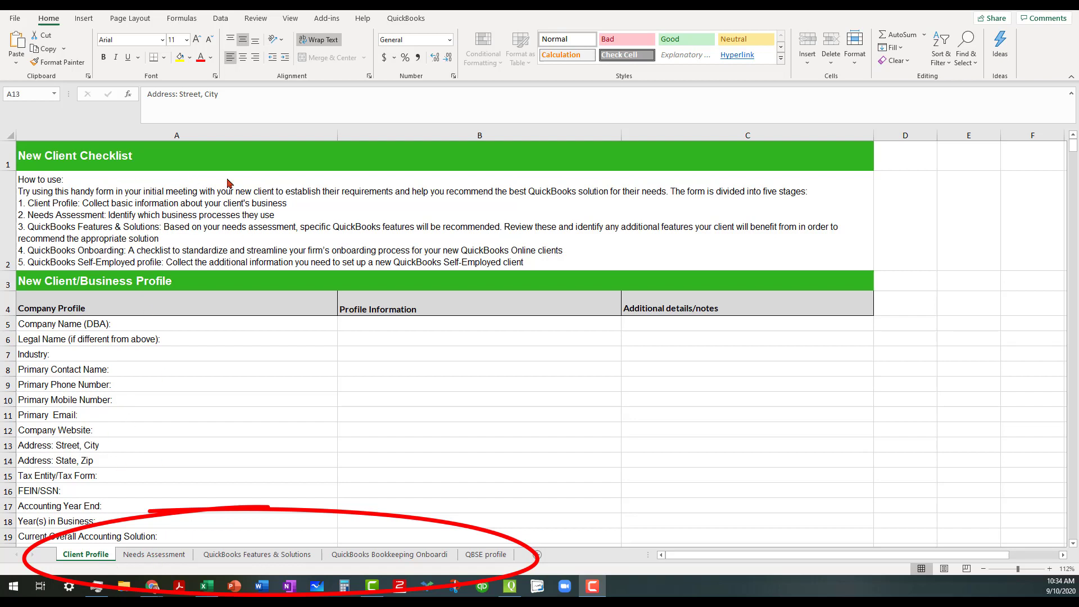
{"action": "mouse_move", "coordinate": [227, 184]}
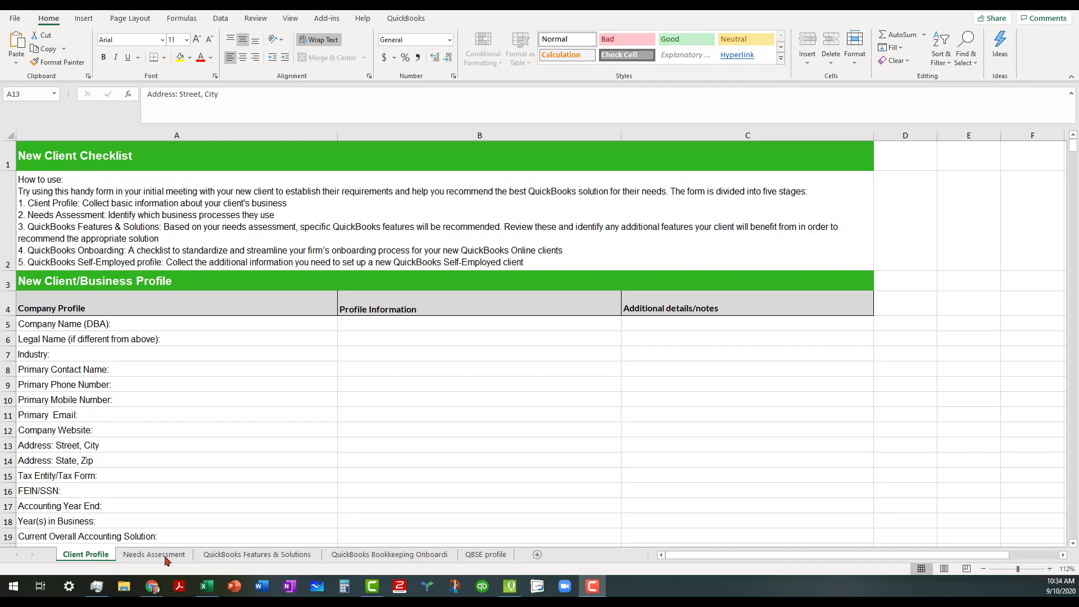
- Open the Needs Assessment sheet showing sales, expenses and payroll Yes/No categories
{"action": "left_click", "coordinate": [153, 554]}
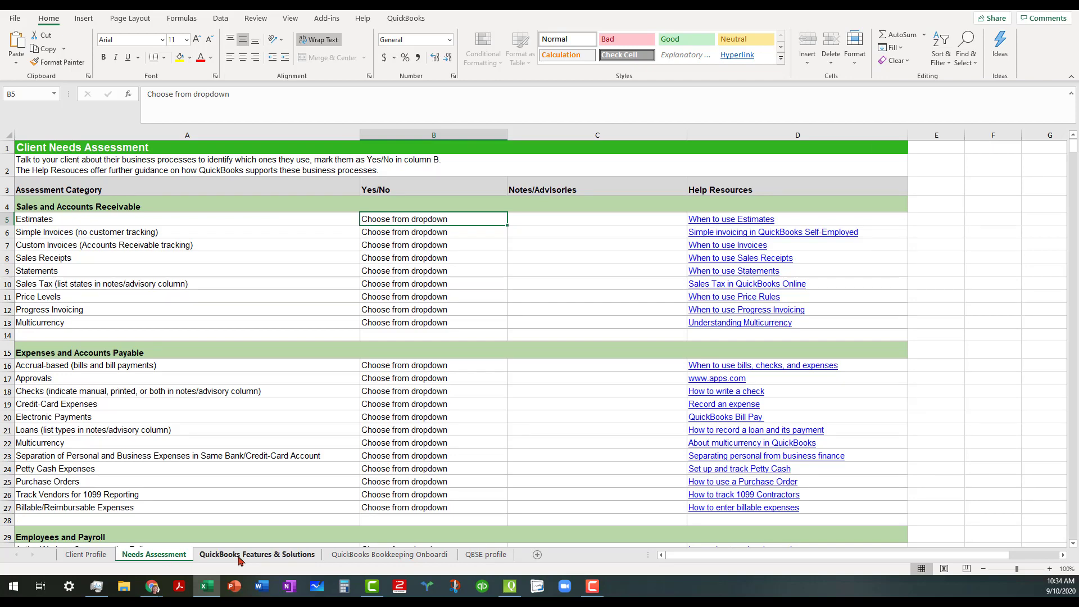
- Review the Features & Solutions sheet, then open the Bookkeeping Onboarding Checklist sheet
{"action": "left_click", "coordinate": [257, 554]}
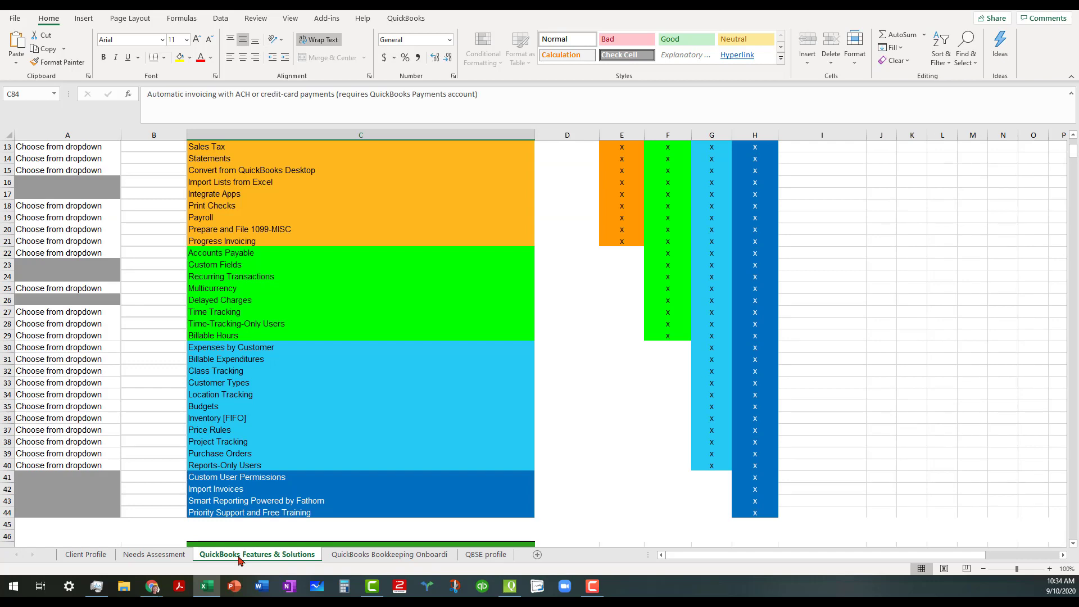
{"action": "mouse_move", "coordinate": [389, 554]}
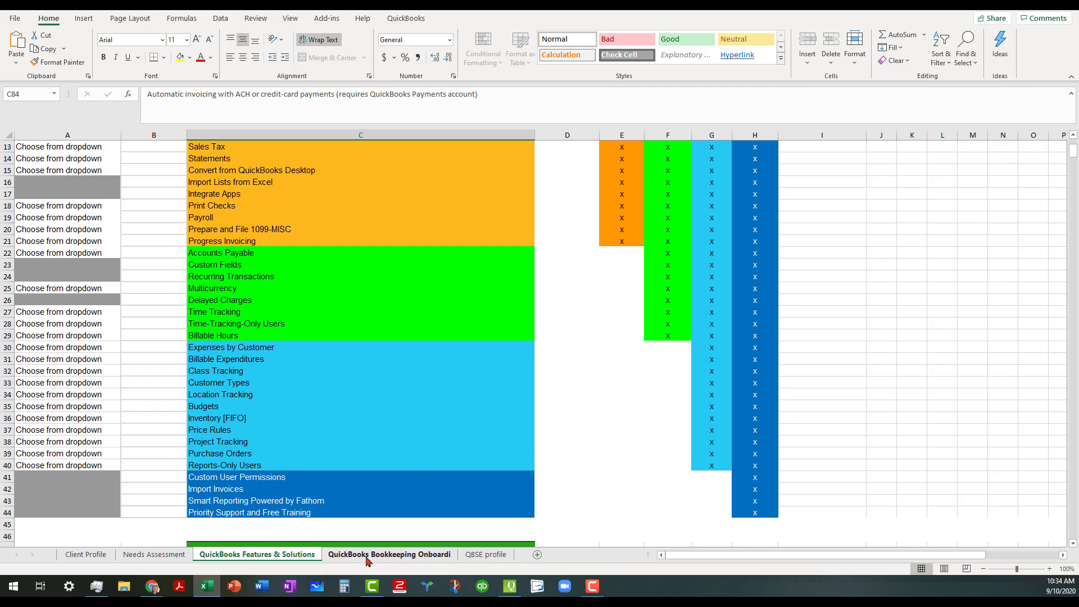
{"action": "left_click", "coordinate": [388, 554]}
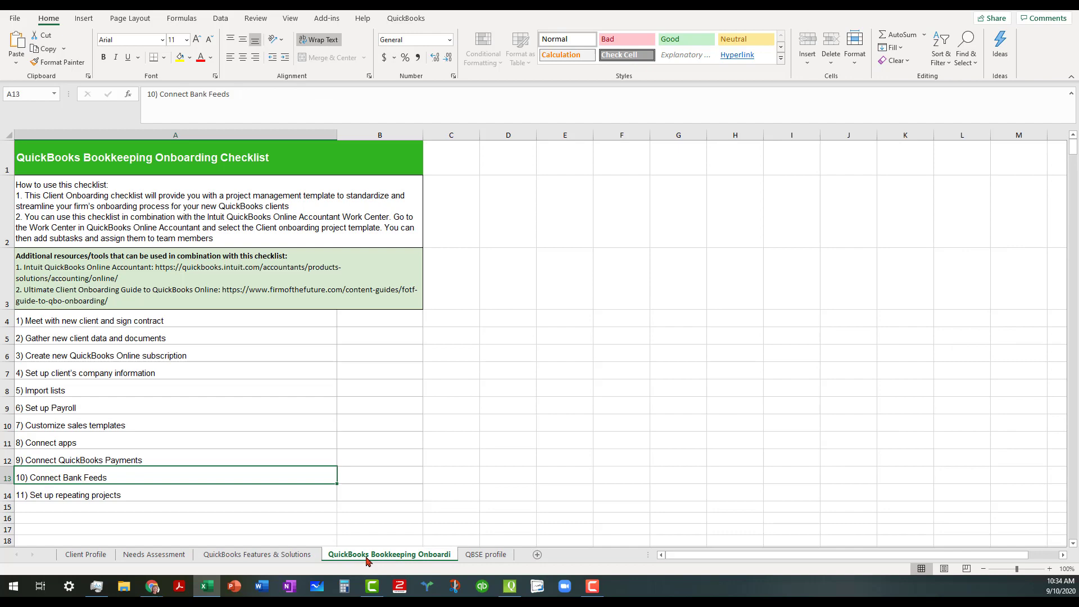
- Open the QBSE profile sheet with healthcare, vehicle and Notes/Advisories sections
{"action": "left_click", "coordinate": [485, 554]}
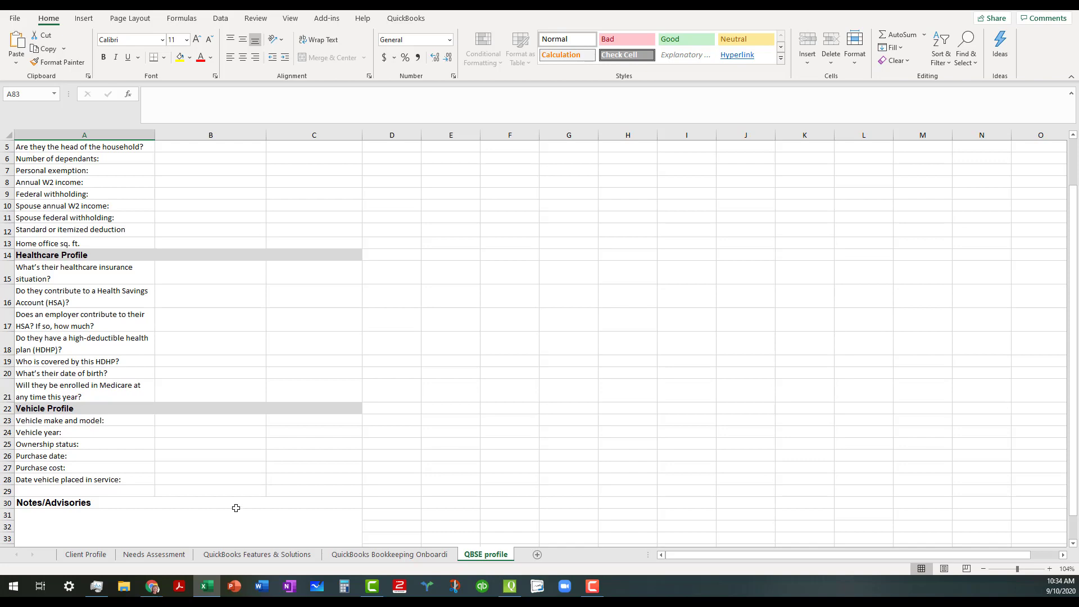
{"action": "mouse_move", "coordinate": [151, 586]}
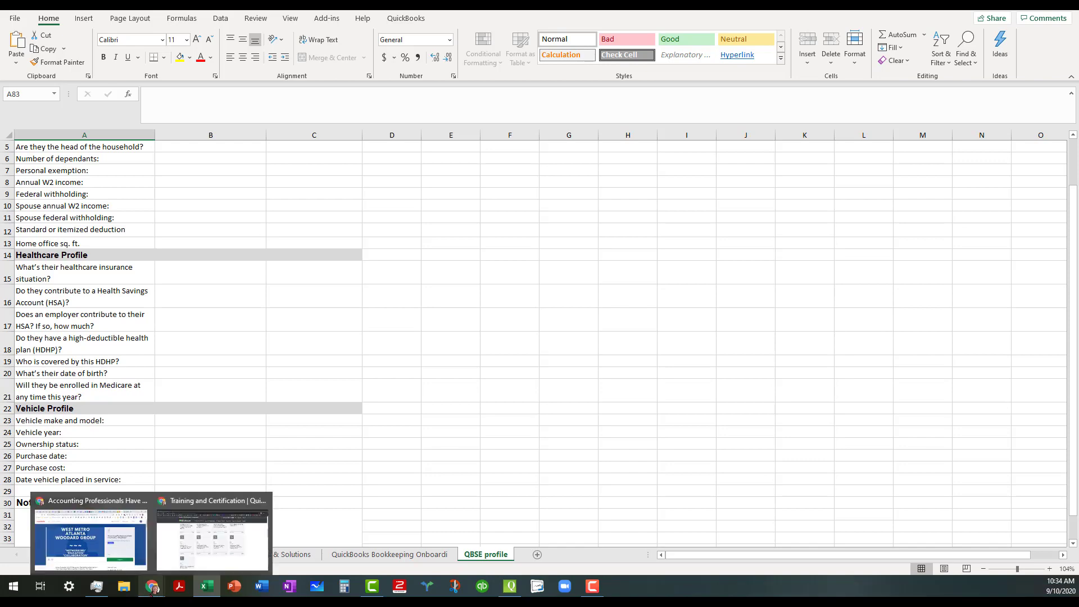
- Bring up the Chrome Training and Certification page listing upcoming webinars with CPE credits
{"action": "left_click", "coordinate": [212, 537]}
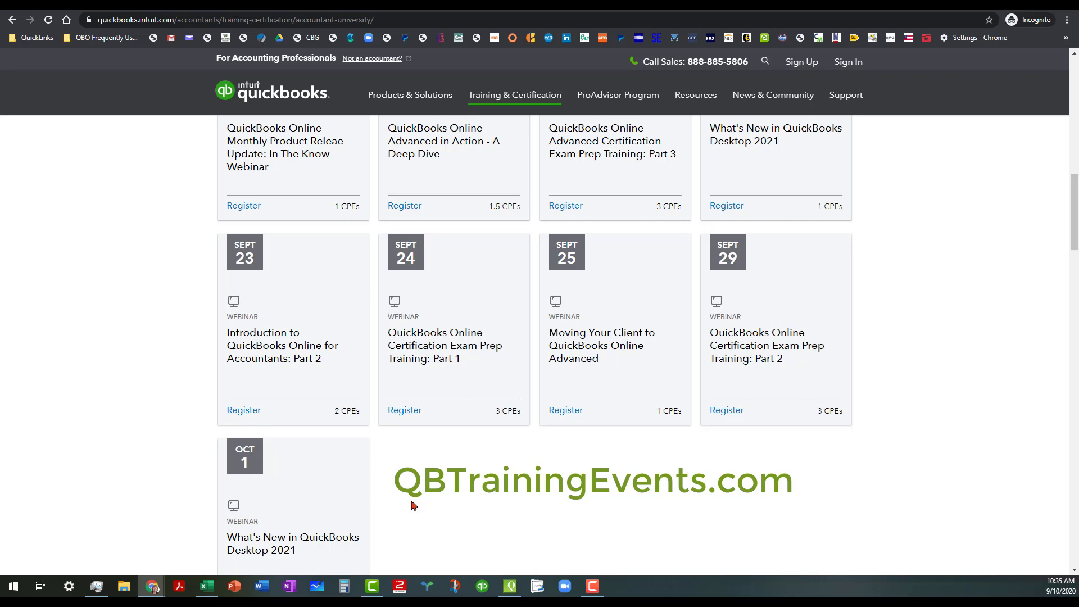
{"action": "mouse_move", "coordinate": [442, 389]}
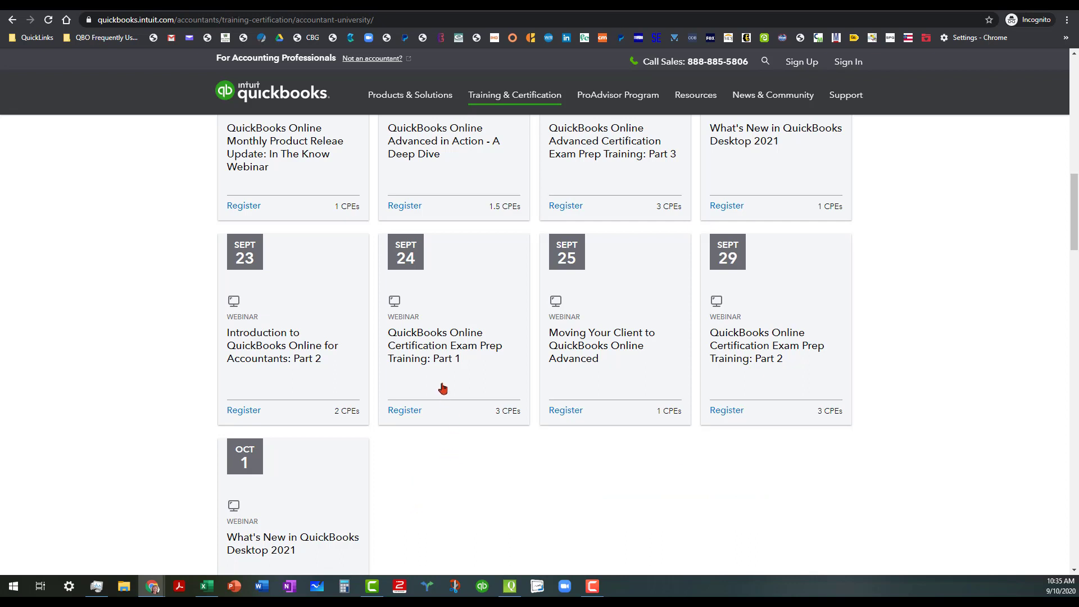
{"action": "mouse_move", "coordinate": [444, 388]}
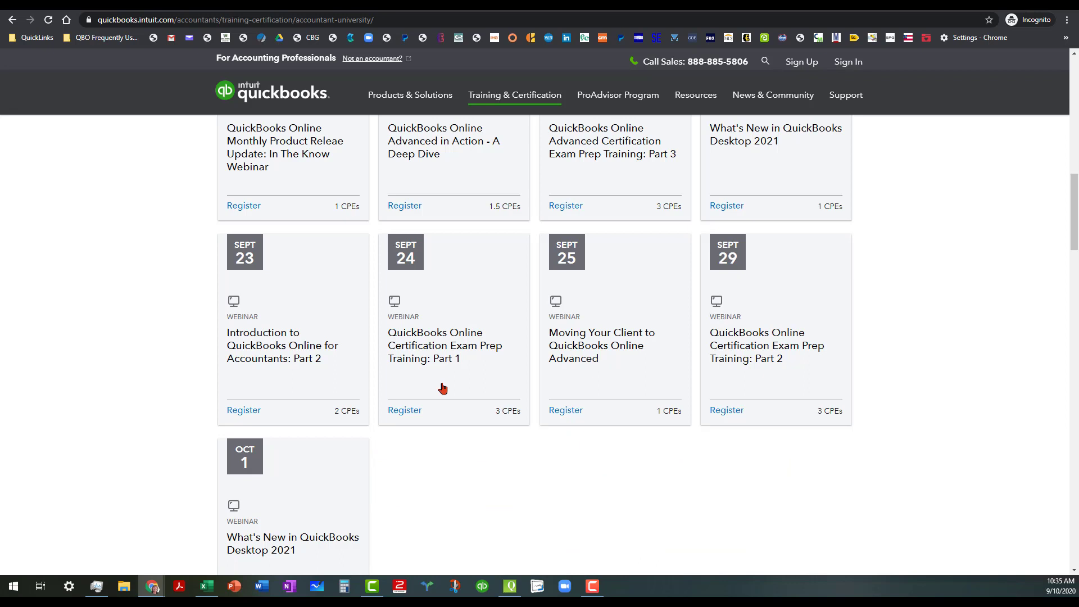
{"action": "mouse_move", "coordinate": [443, 471]}
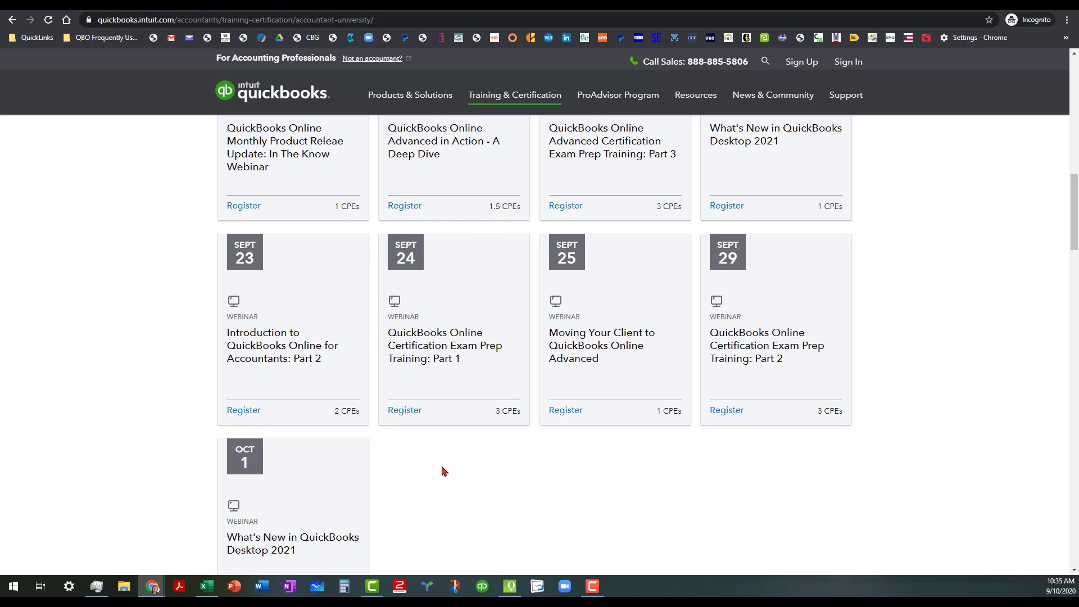
{"action": "mouse_move", "coordinate": [332, 432]}
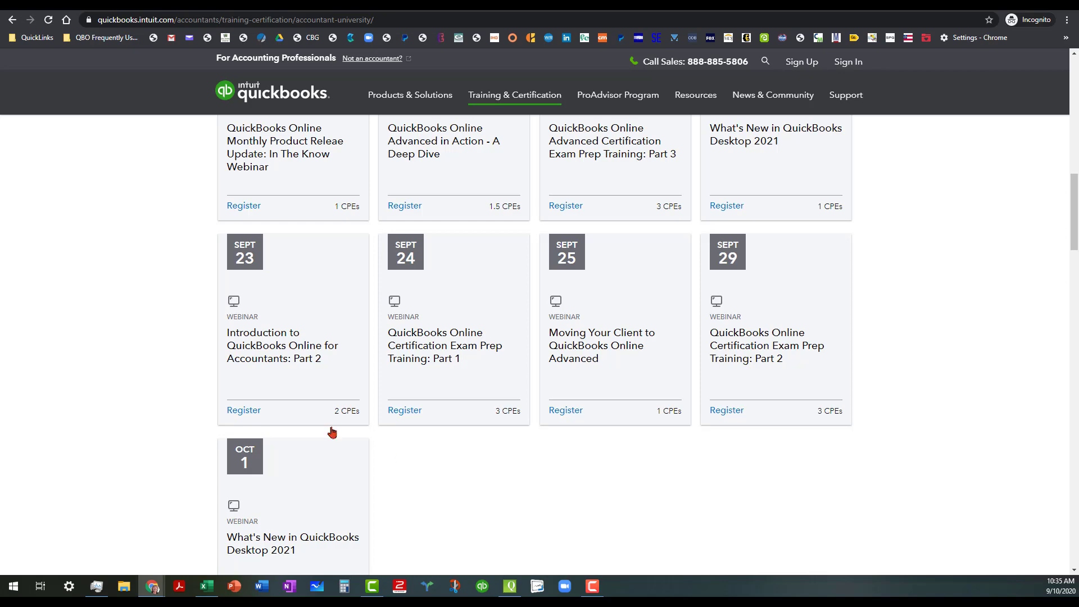